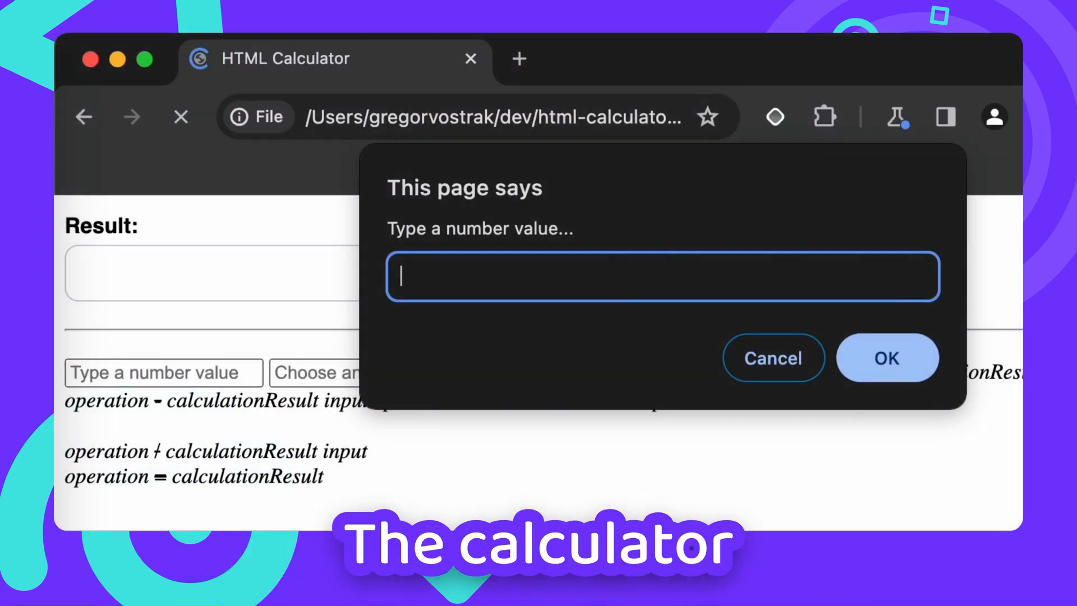
Step: Confirm the number prompt and enter + as the operation to display 6
left_click(887, 358)
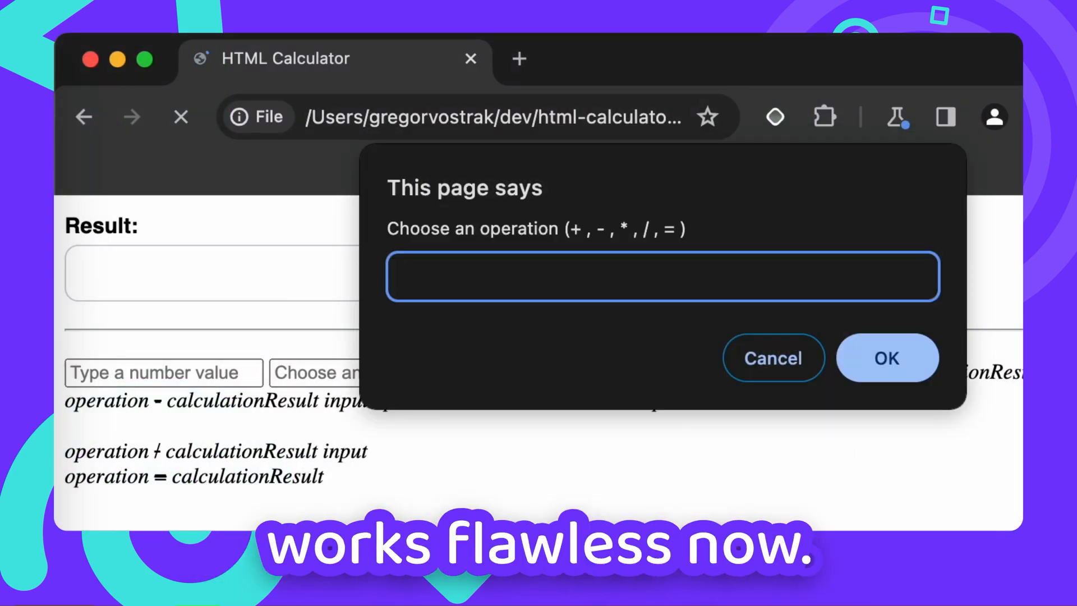
type("+")
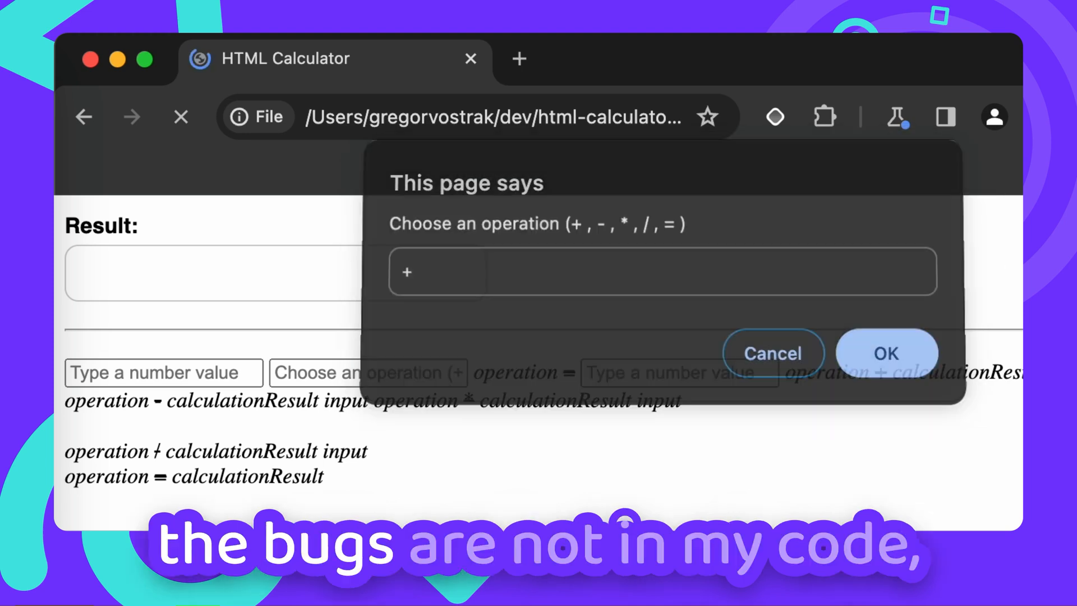
left_click(886, 352)
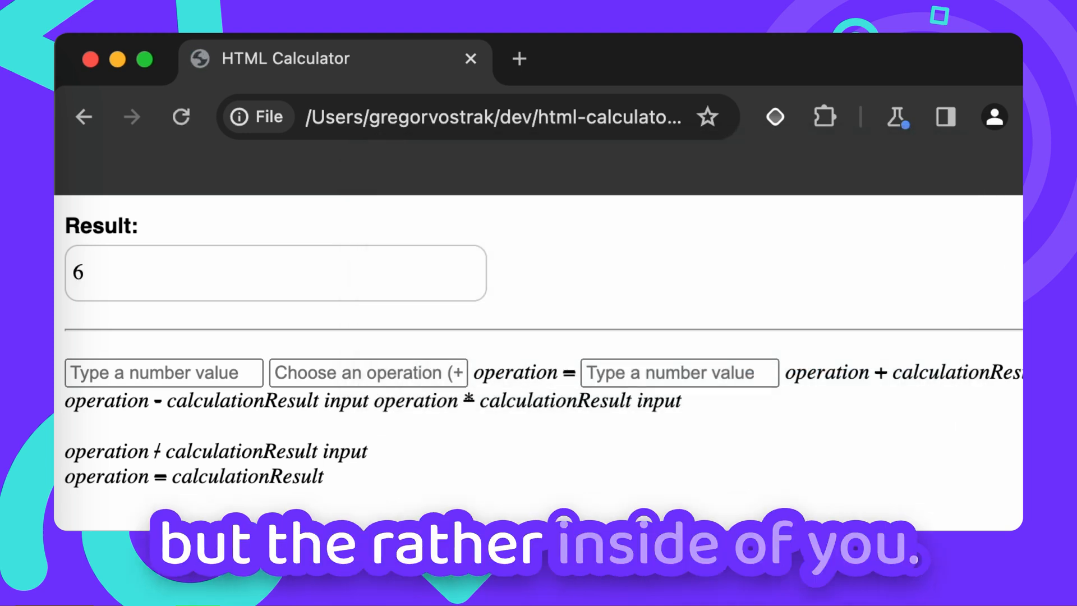